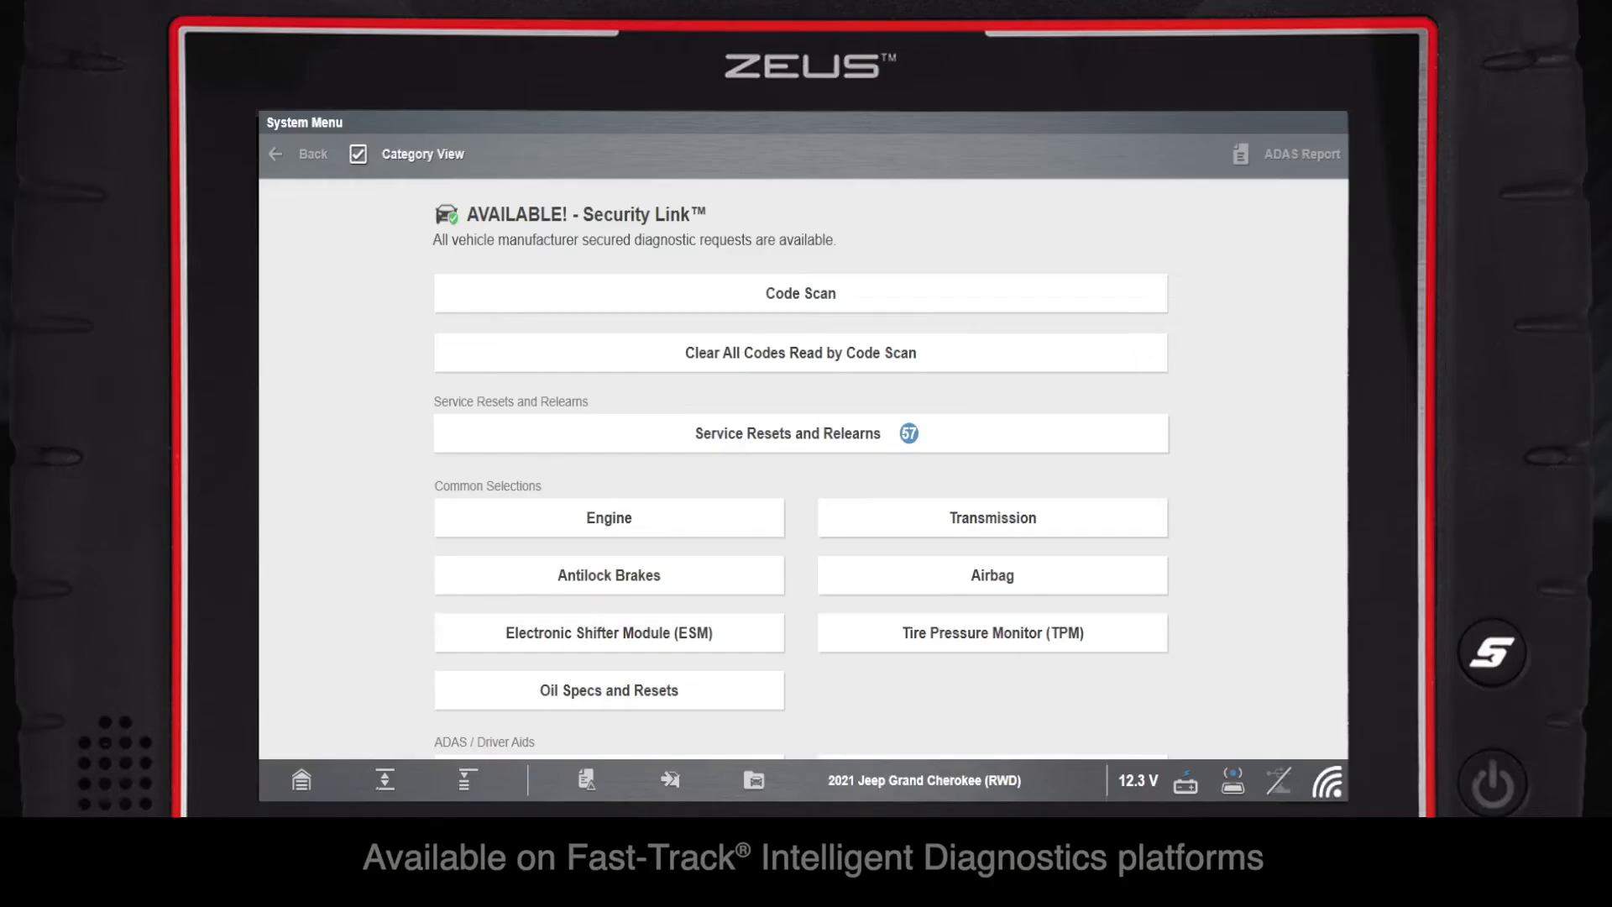
Open the Replace Fuel Injector job from Service Resets and Relearns for the Grand Cherokee
click(786, 433)
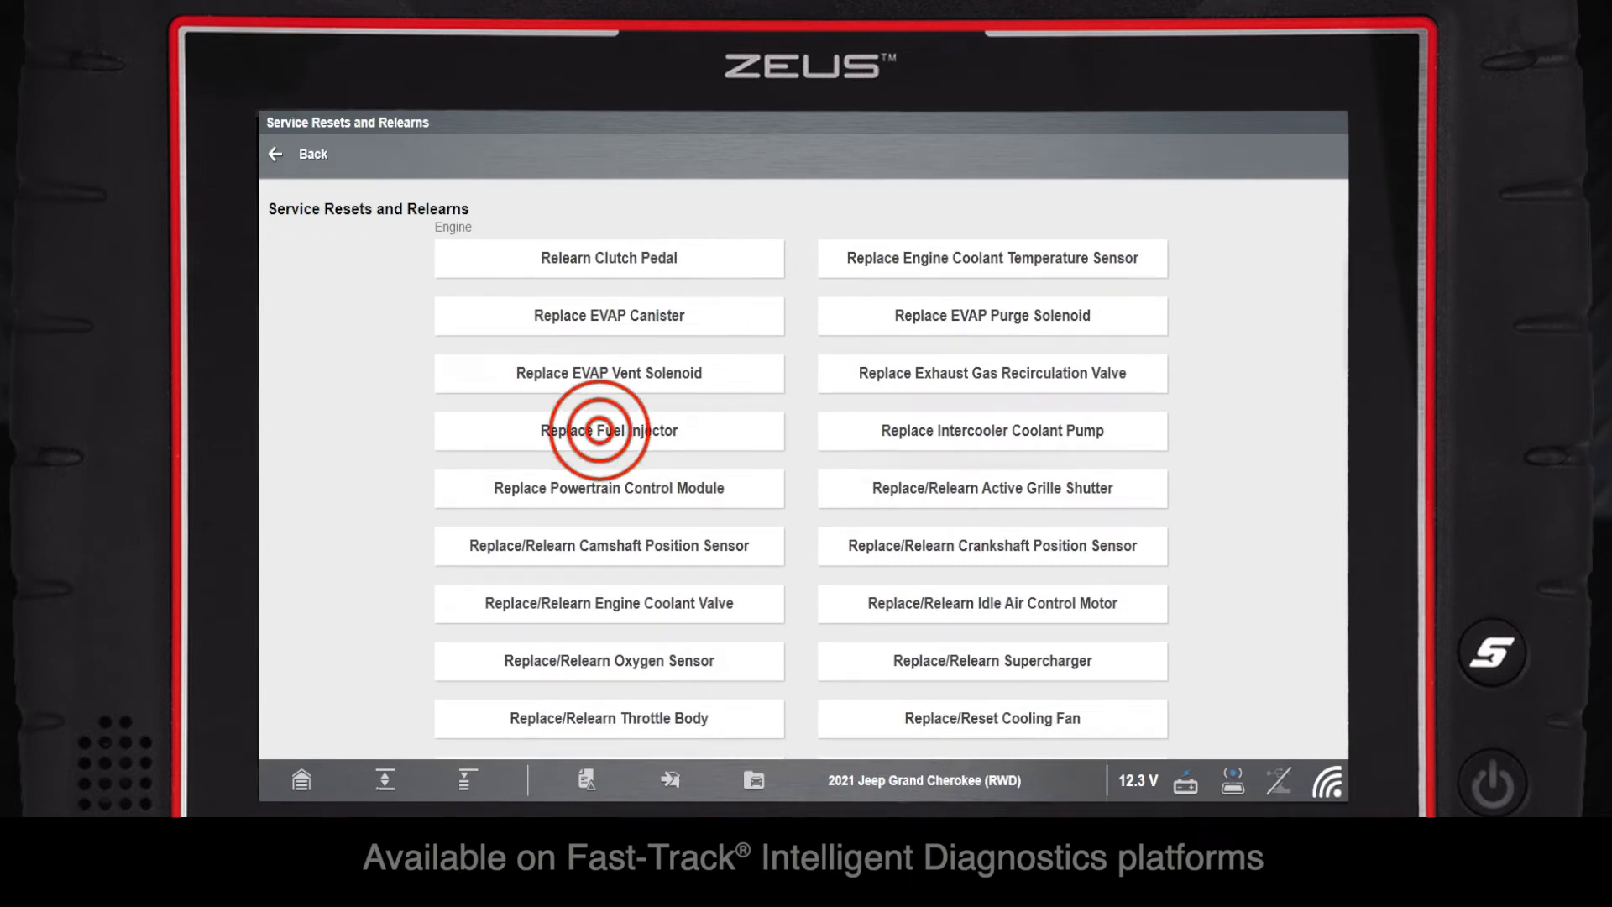
click(608, 430)
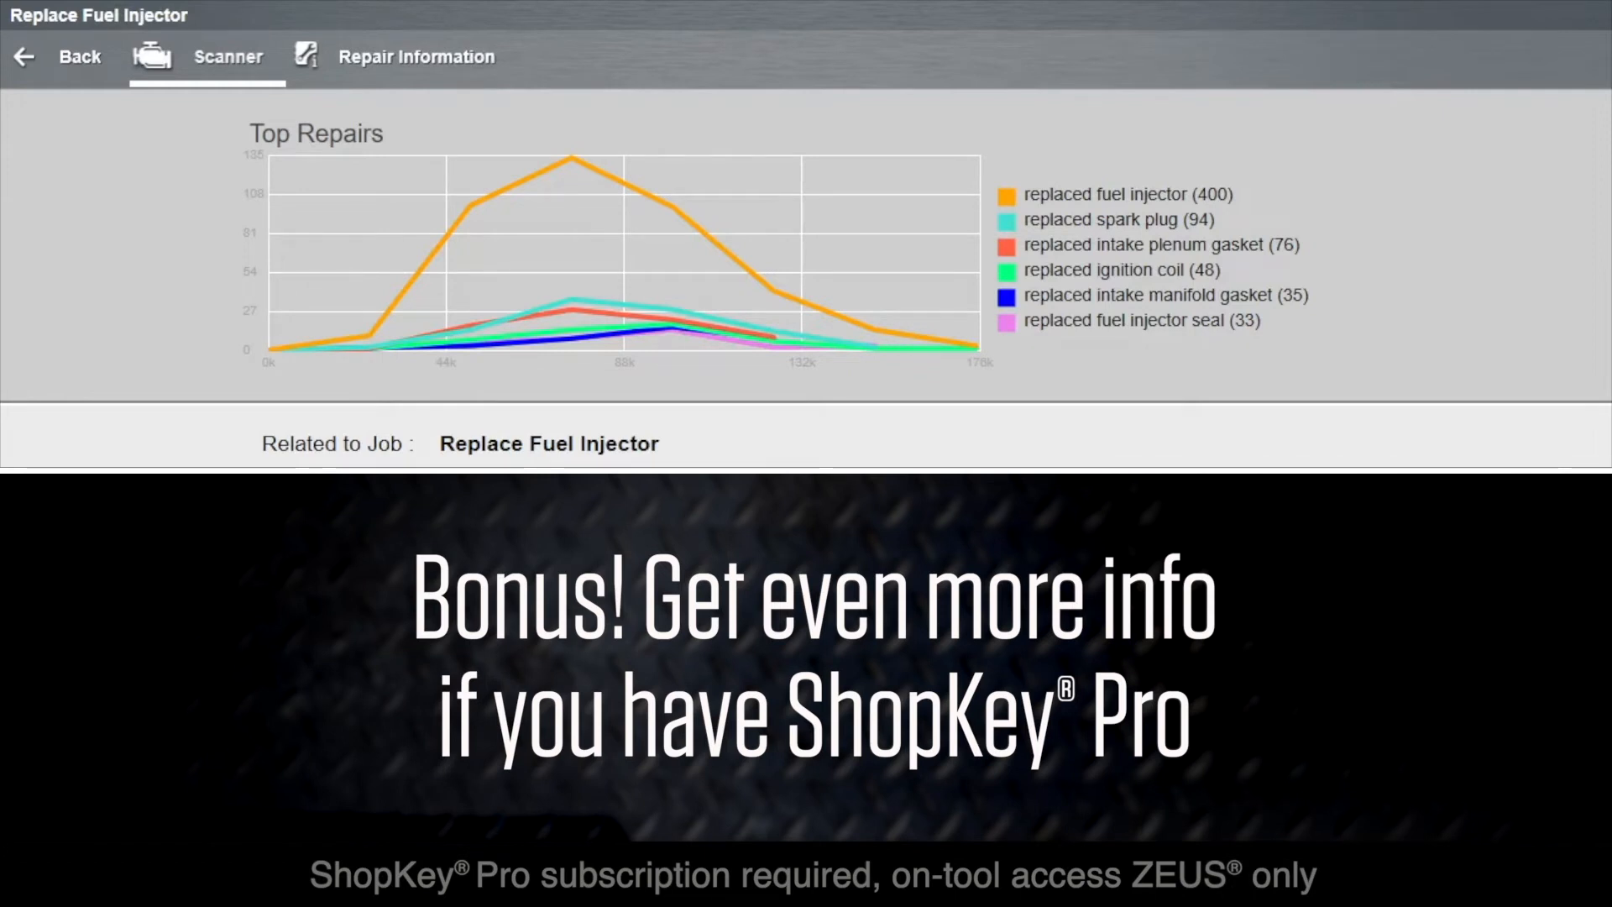
Look up the Fuel Injector – Replace topic in ShopKey Pro and browse its wiring diagrams
click(414, 57)
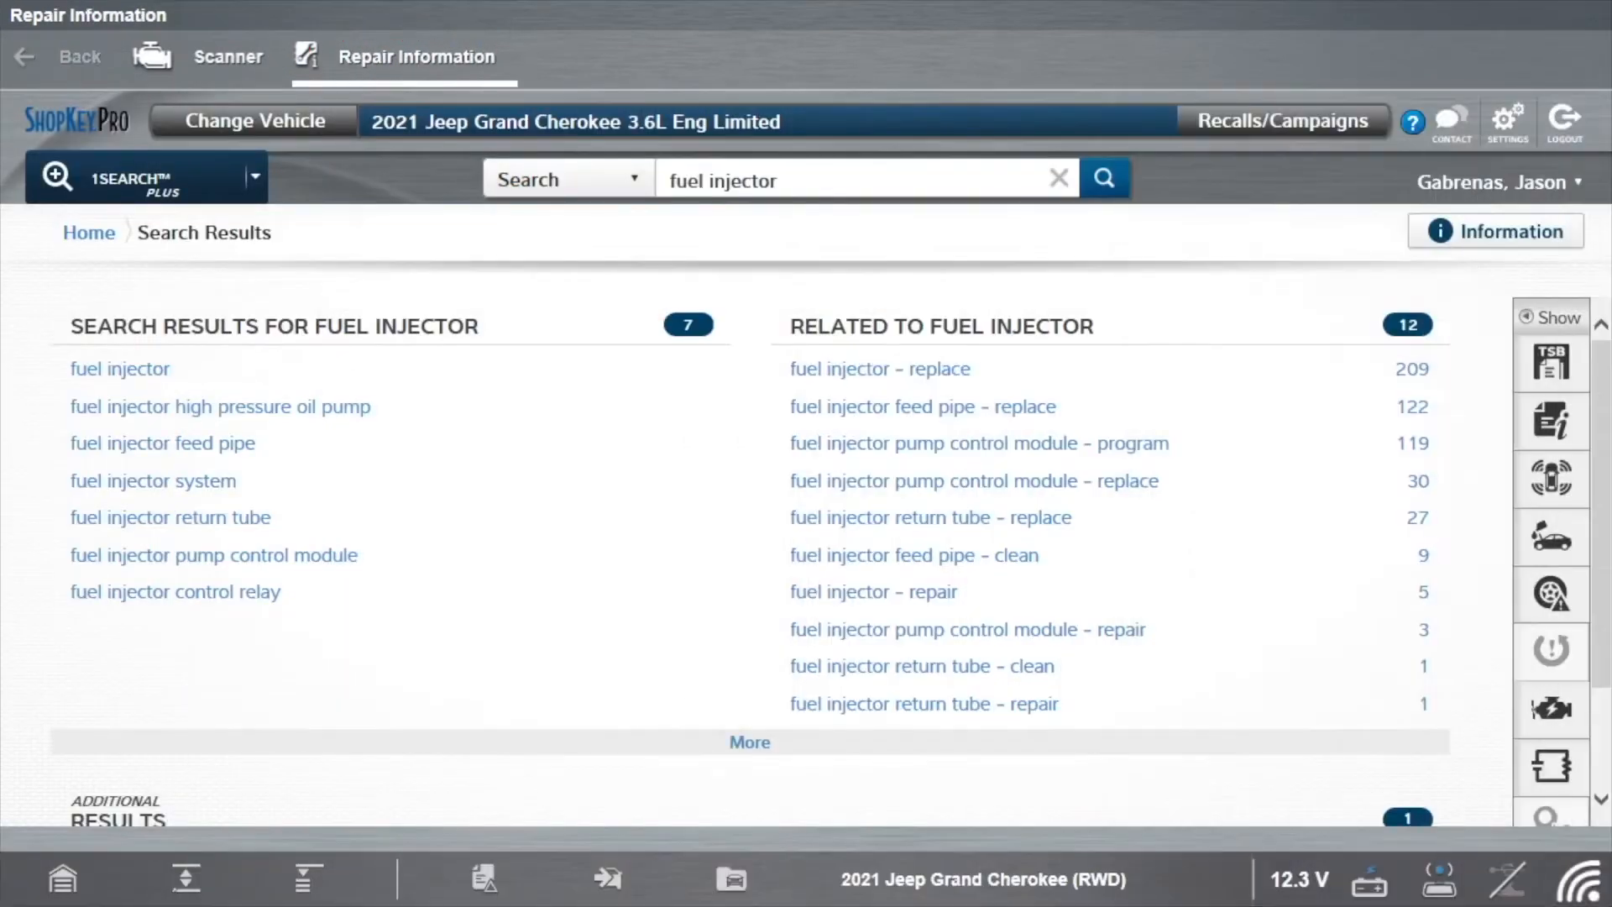
click(878, 368)
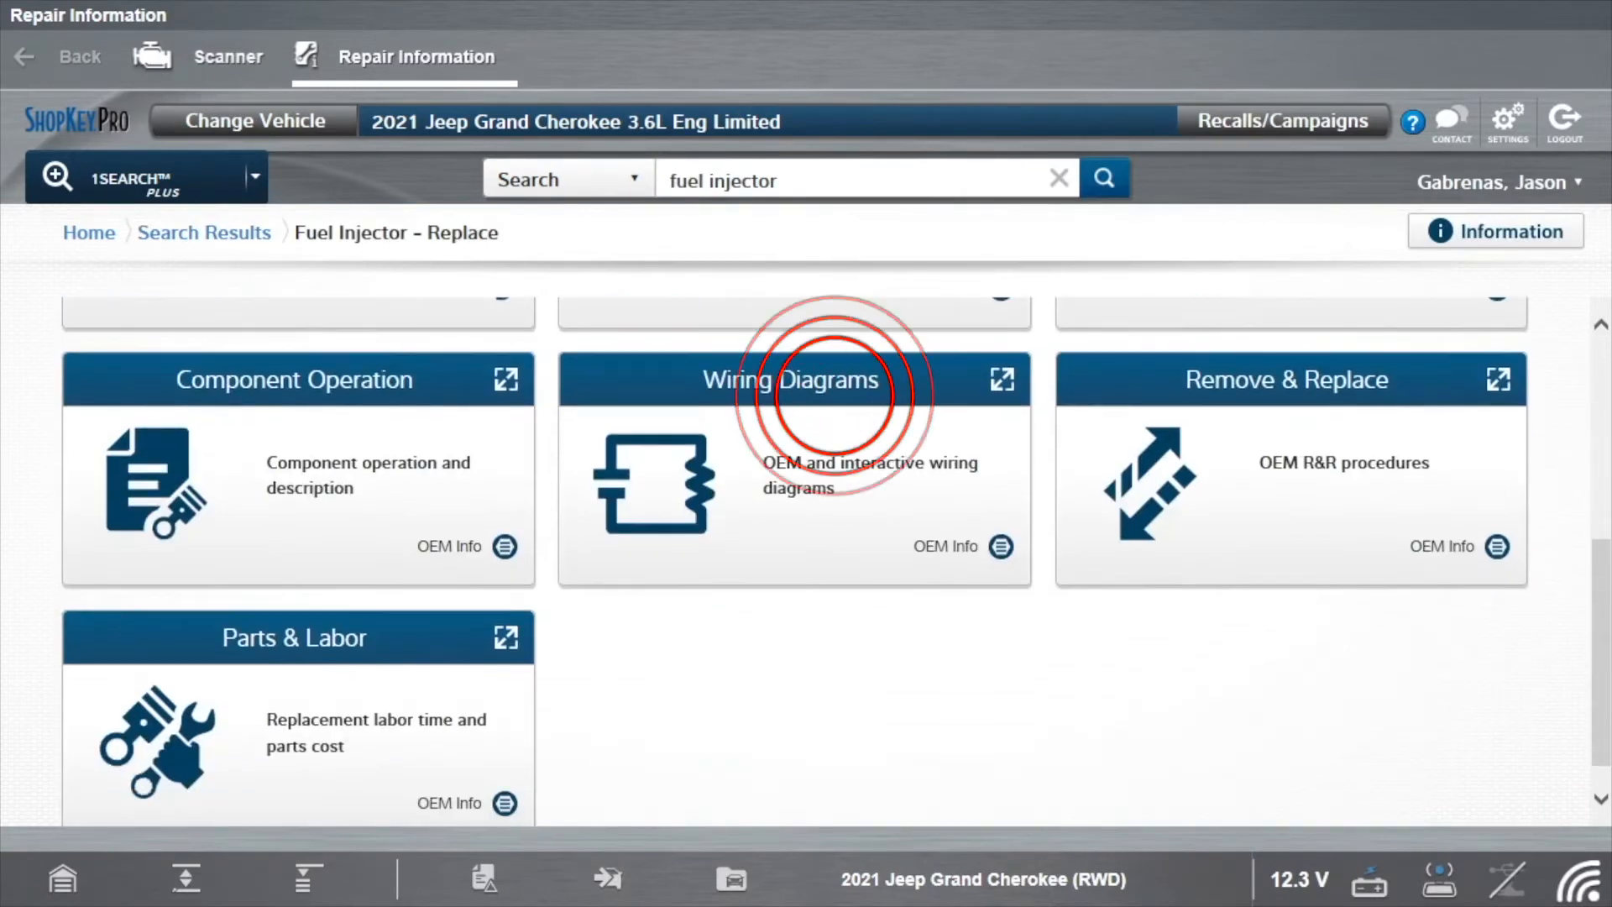
click(791, 379)
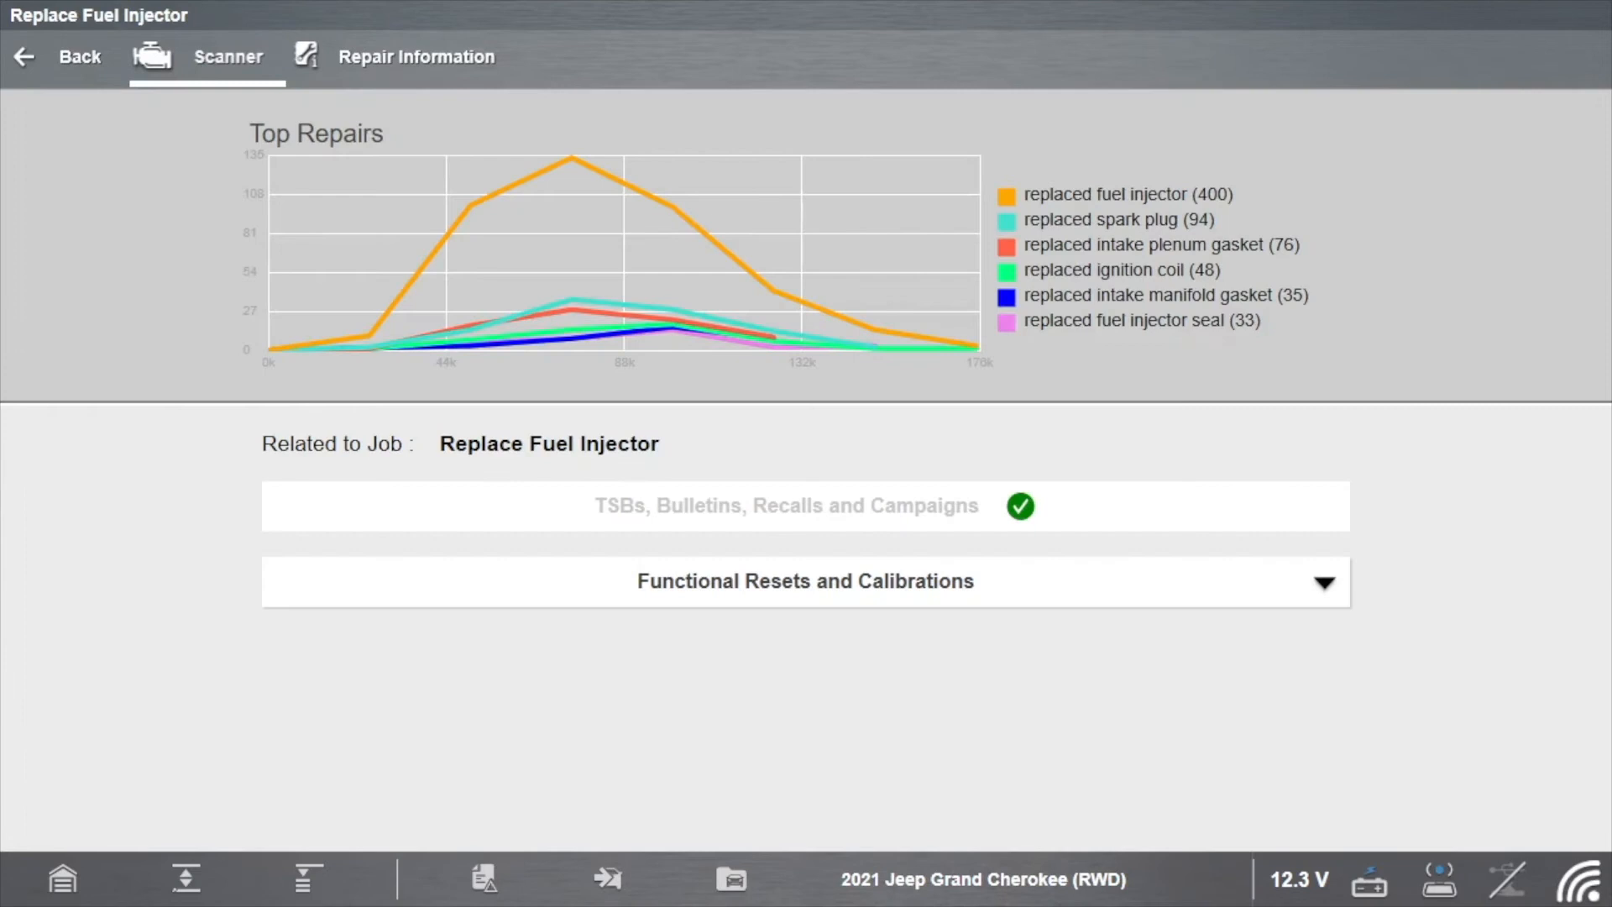
Start the Disable Injector #1 test under Functional Resets and check Disable for live RPM and O2 data
click(804, 581)
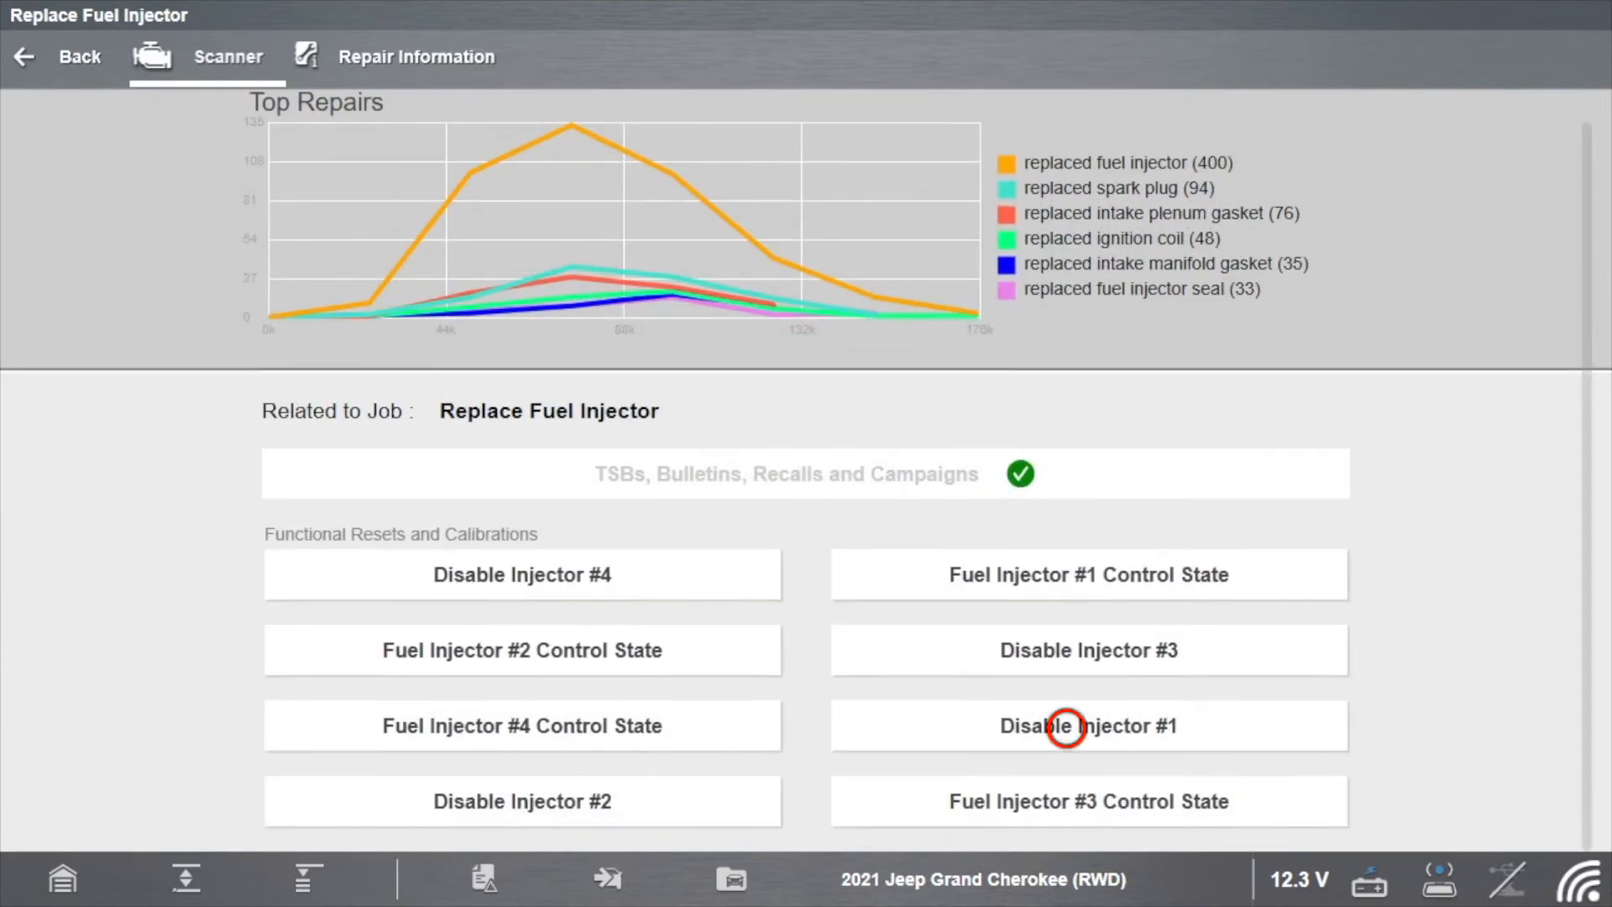
click(1087, 725)
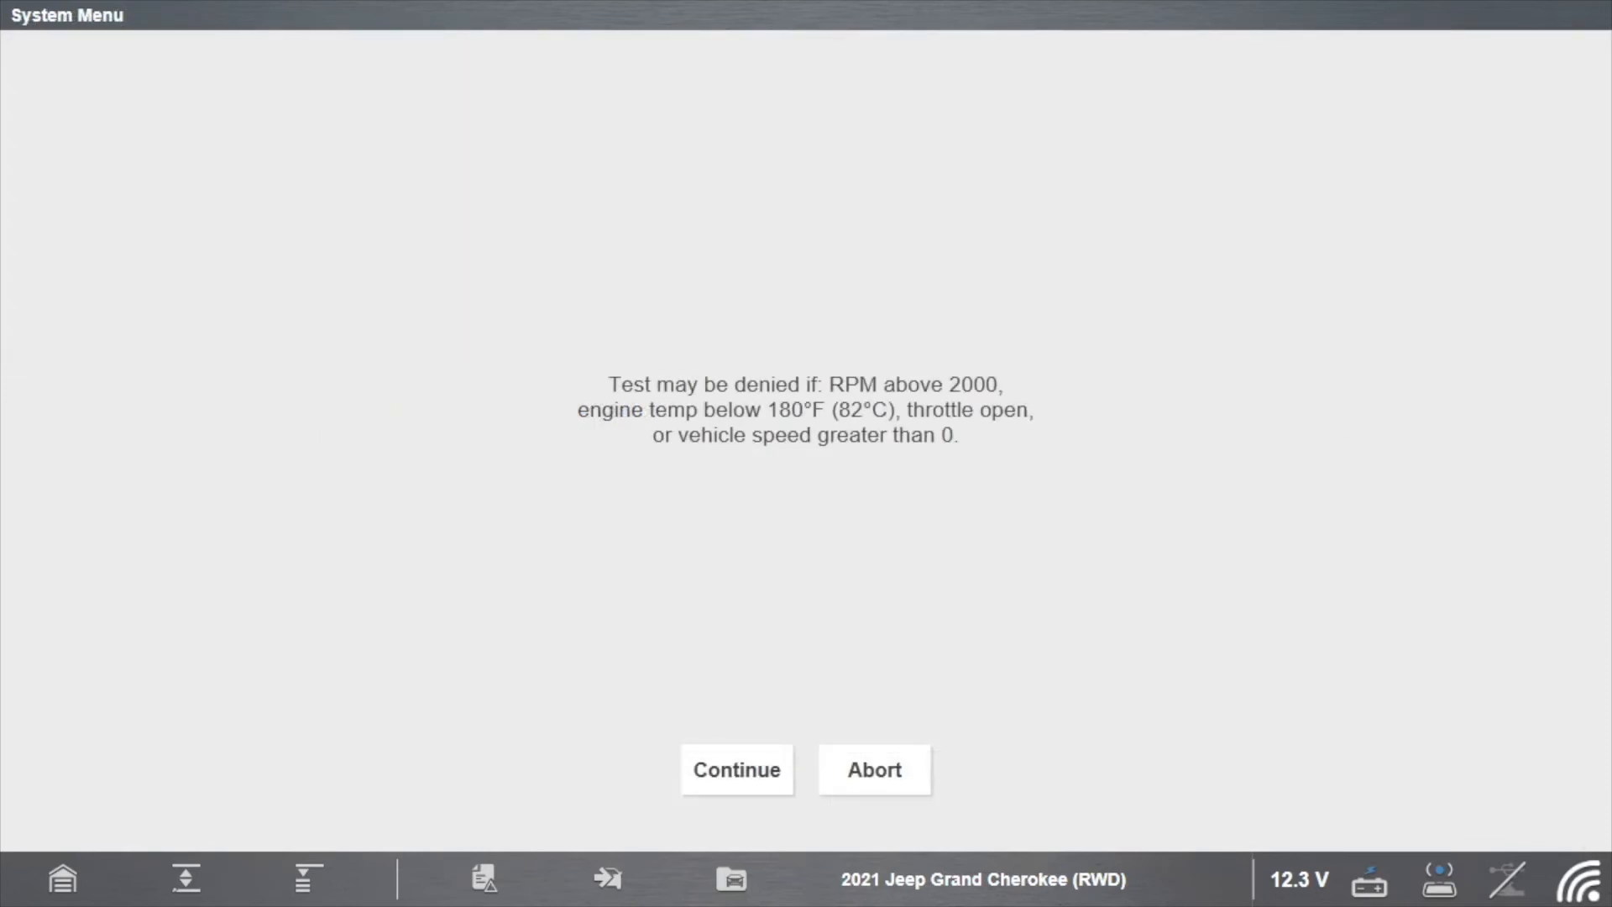
click(735, 769)
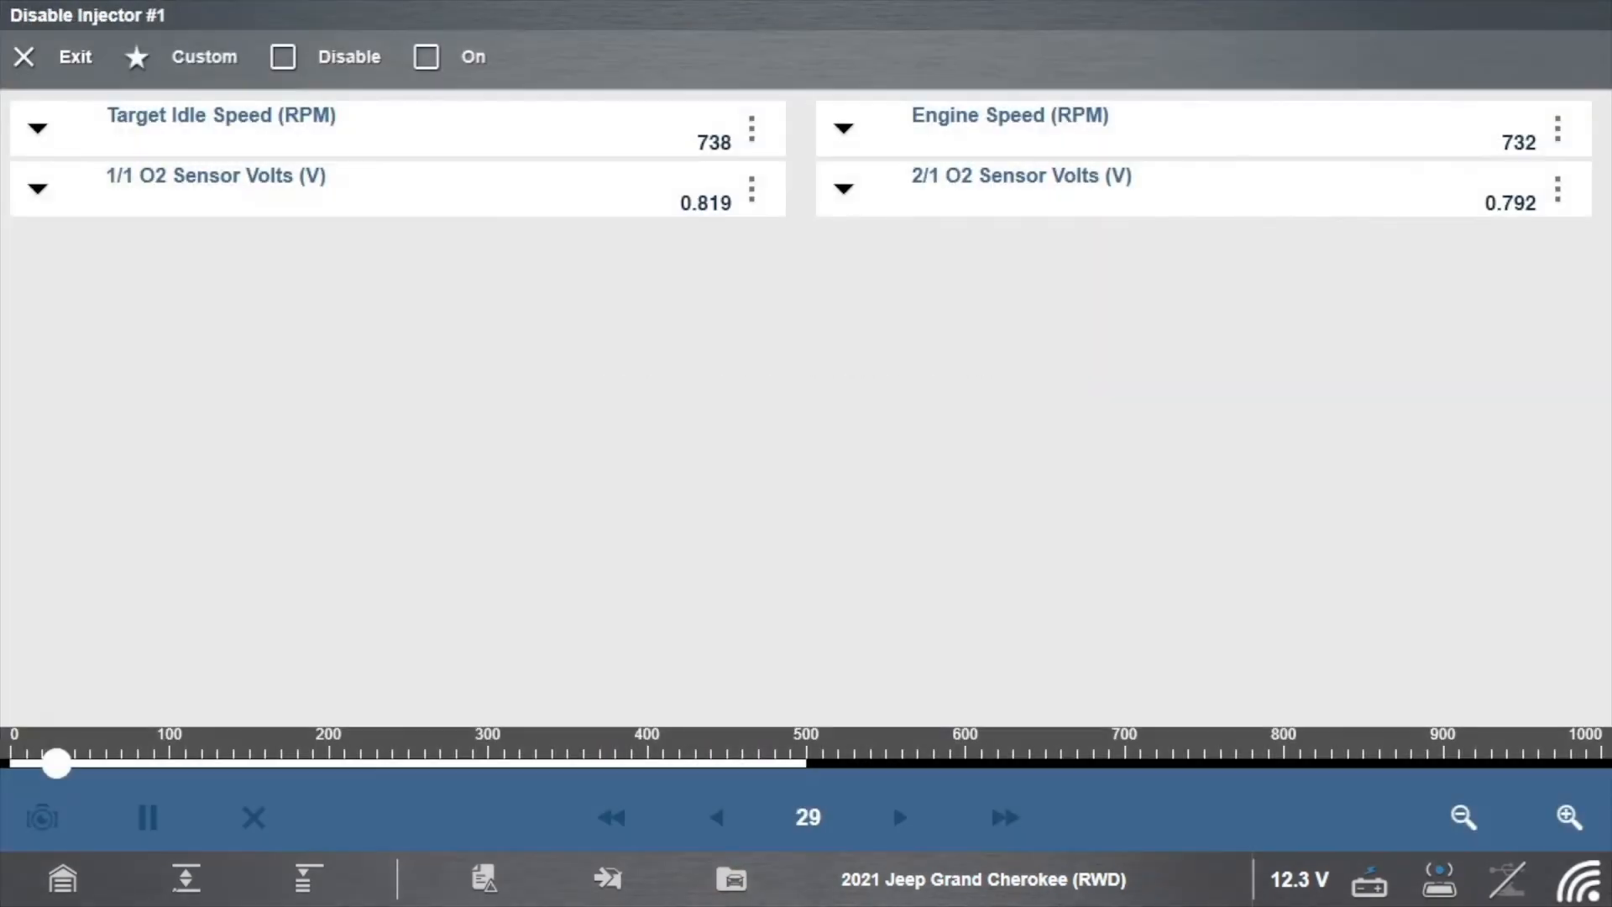
click(282, 57)
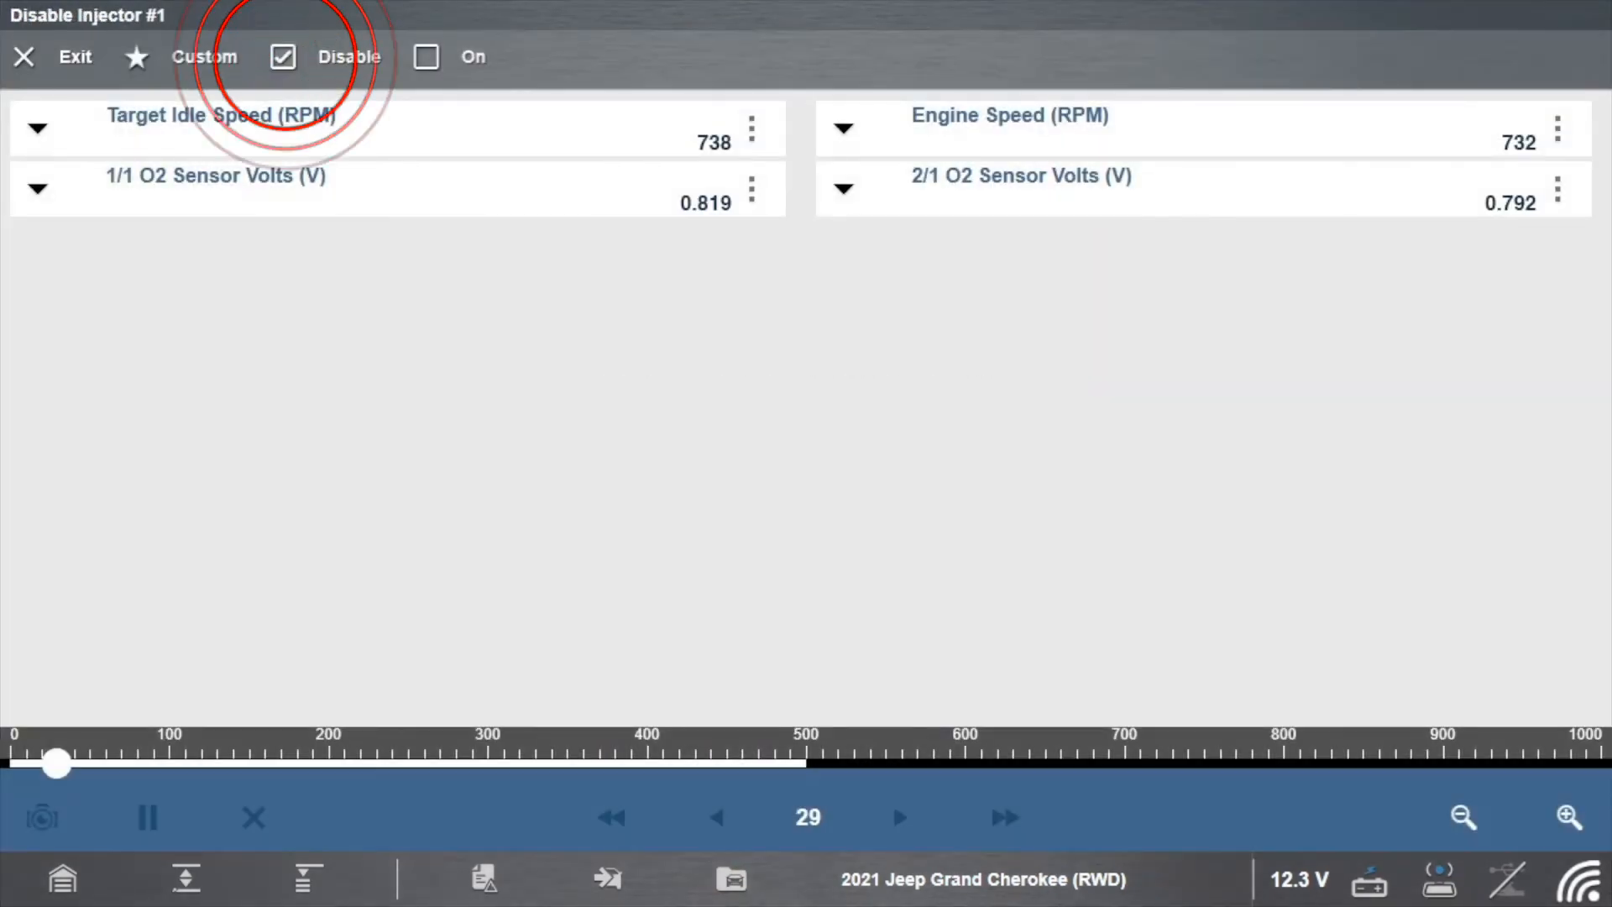